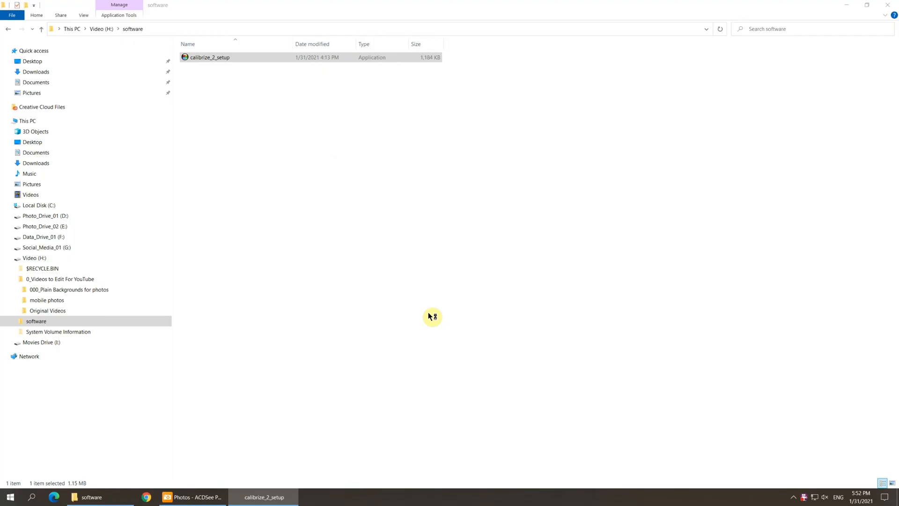
- Run calibrize_2_setup, accept the license, keep default folders and desktop icon, and install
{"action": "double_click", "coordinate": [209, 58]}
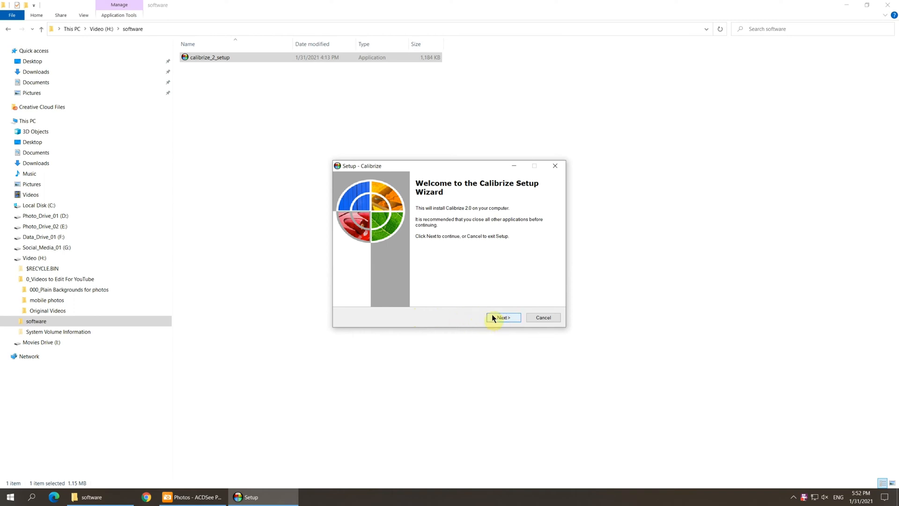
{"action": "left_click", "coordinate": [502, 317]}
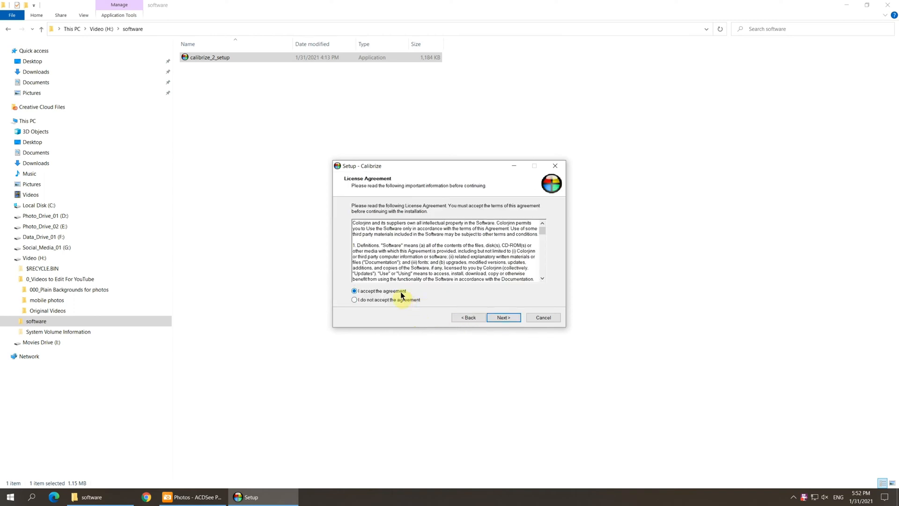
{"action": "left_click", "coordinate": [502, 317]}
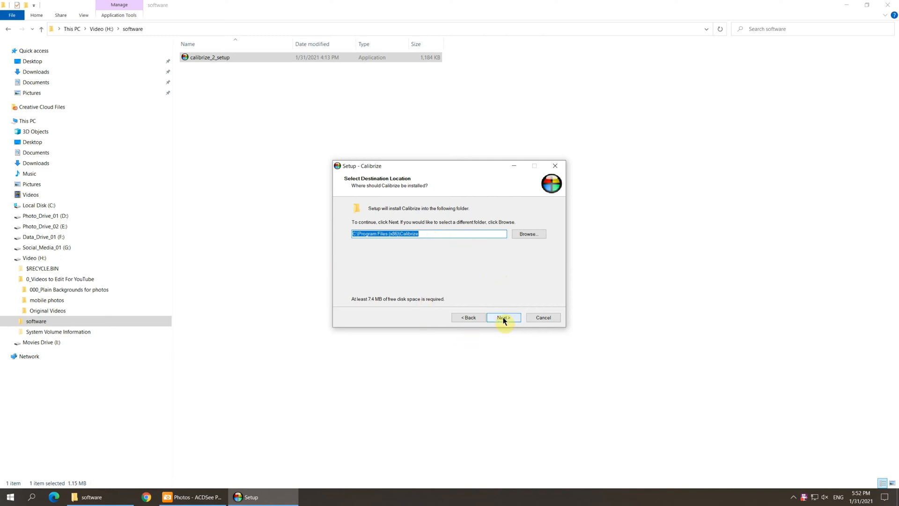
{"action": "left_click", "coordinate": [503, 318]}
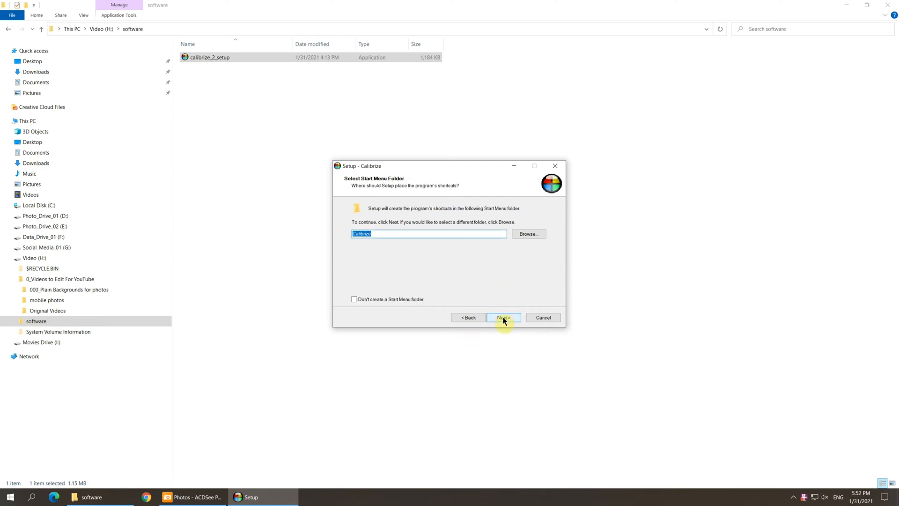
{"action": "left_click", "coordinate": [503, 317]}
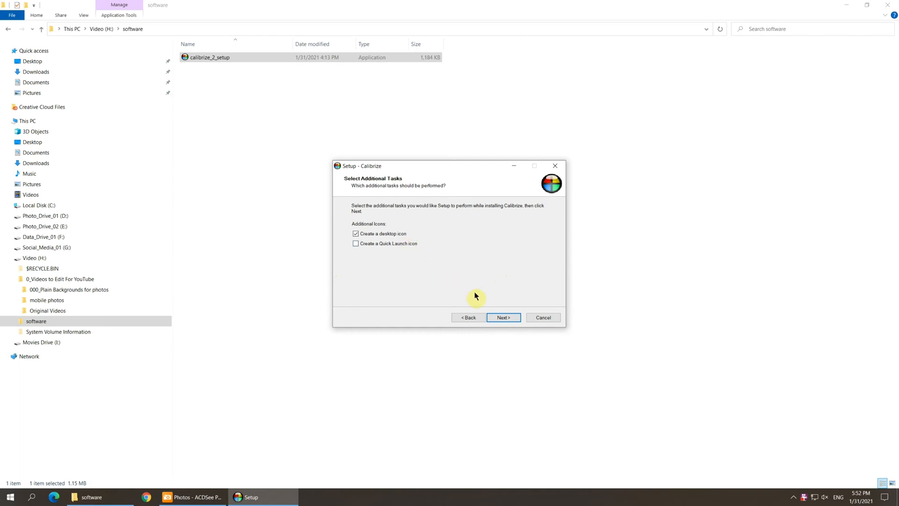
{"action": "left_click", "coordinate": [503, 317]}
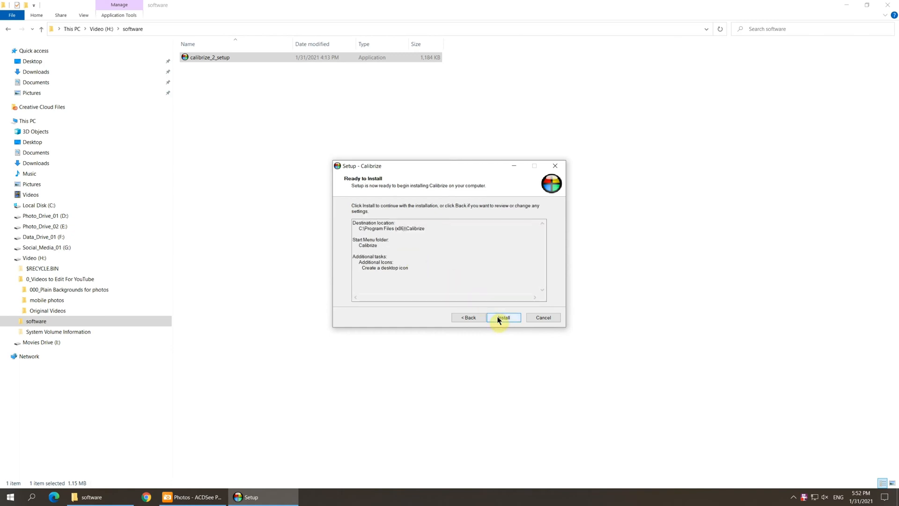
{"action": "left_click", "coordinate": [503, 317]}
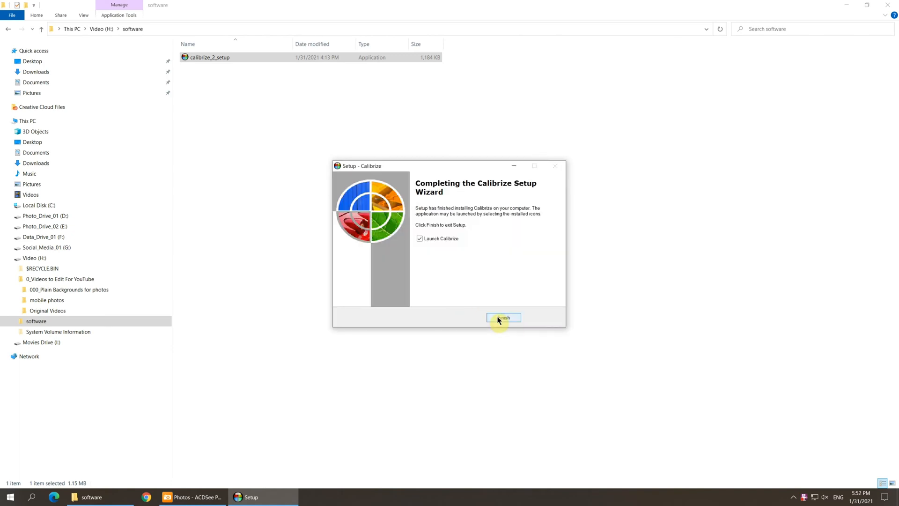
{"action": "mouse_move", "coordinate": [517, 324]}
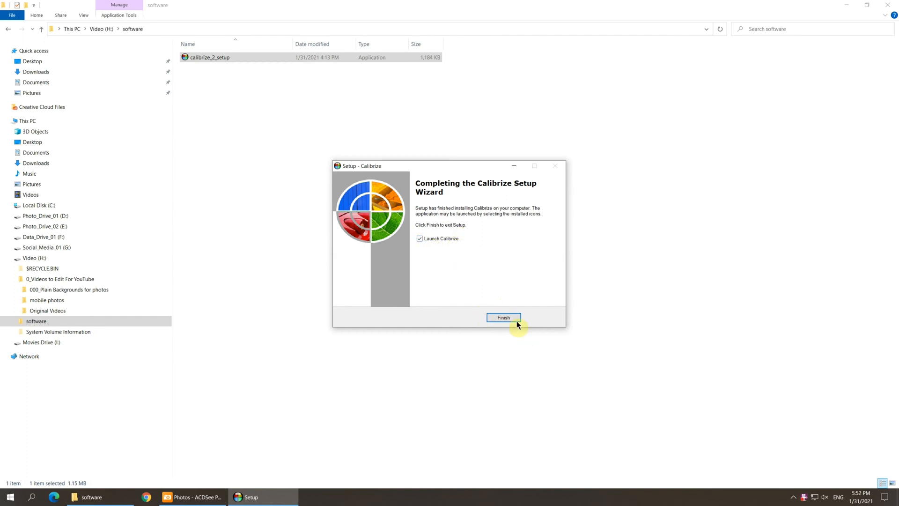
- Finish setup launching Calibrize and choose a One month calibration reminder
{"action": "left_click", "coordinate": [503, 317]}
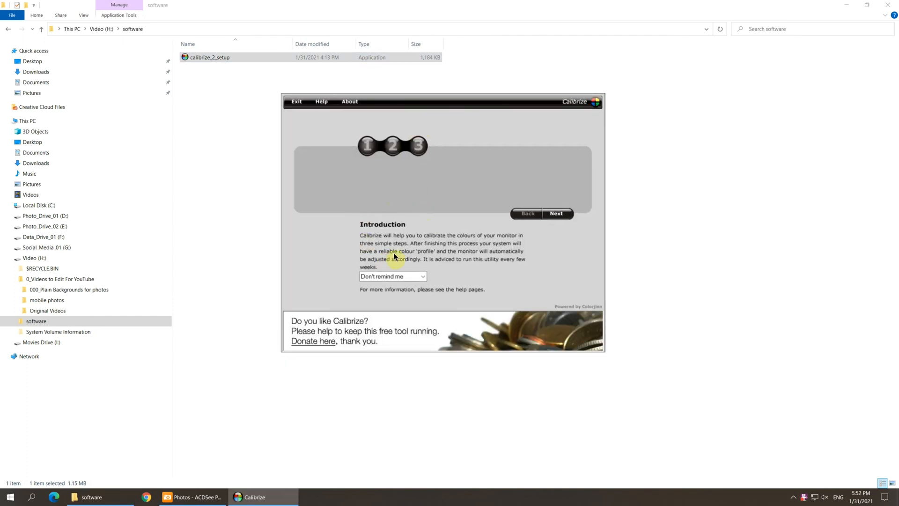
{"action": "mouse_move", "coordinate": [384, 273]}
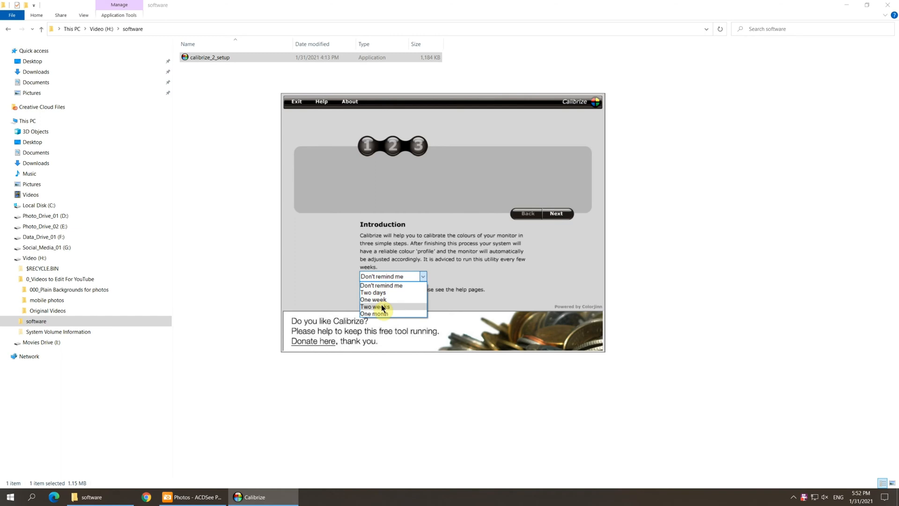
{"action": "mouse_move", "coordinate": [379, 314]}
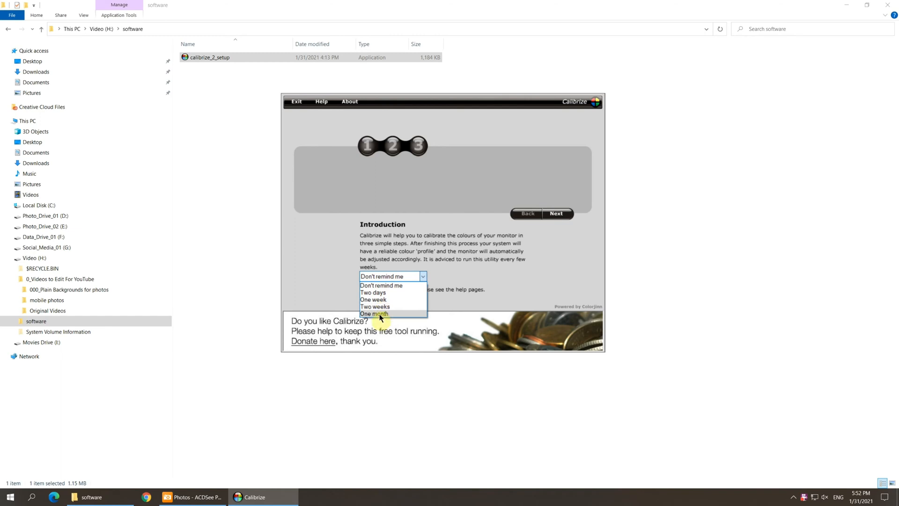
{"action": "left_click", "coordinate": [373, 313]}
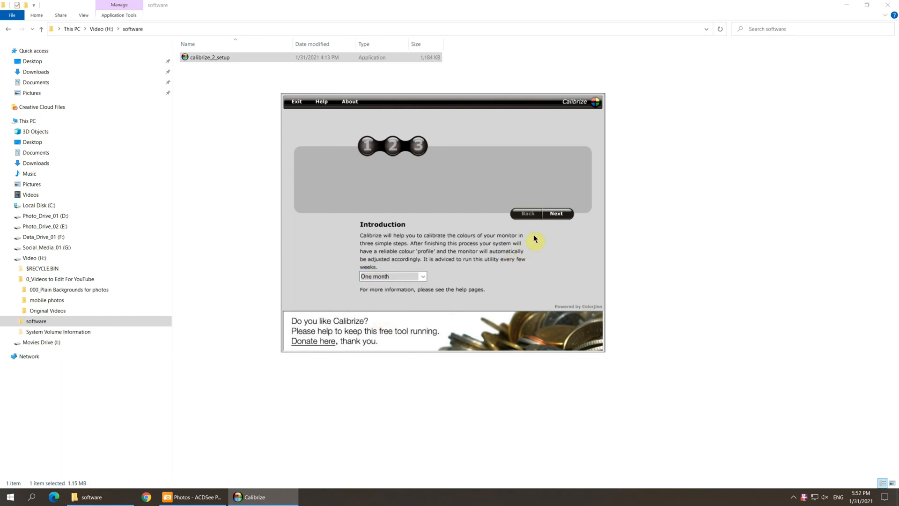
{"action": "left_click", "coordinate": [555, 214]}
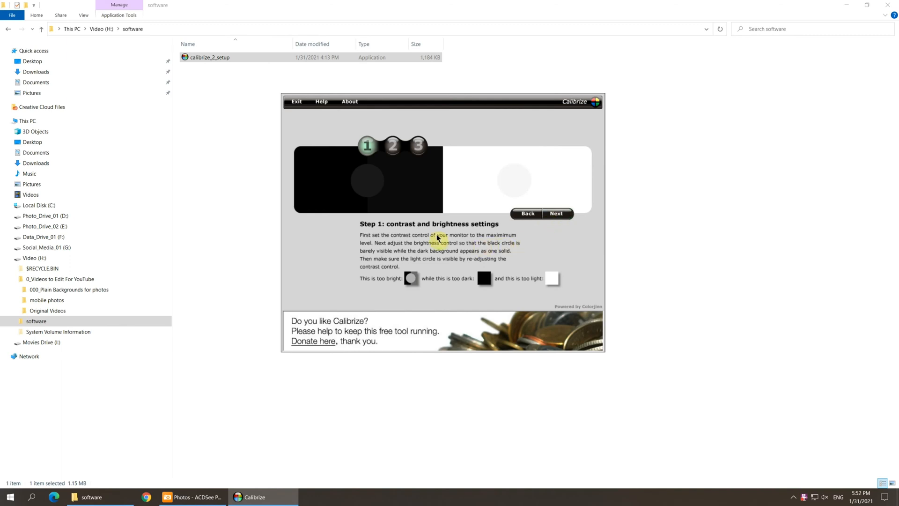
{"action": "mouse_move", "coordinate": [428, 200]}
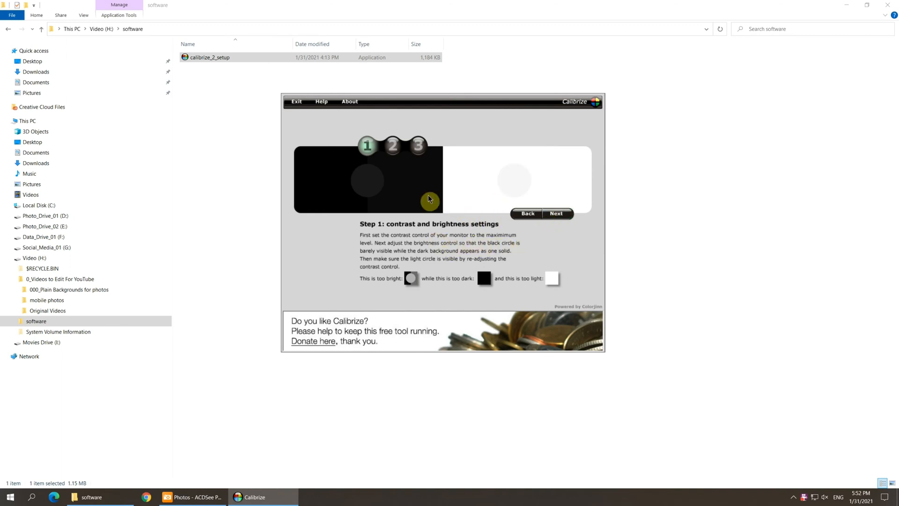
{"action": "mouse_move", "coordinate": [456, 235]}
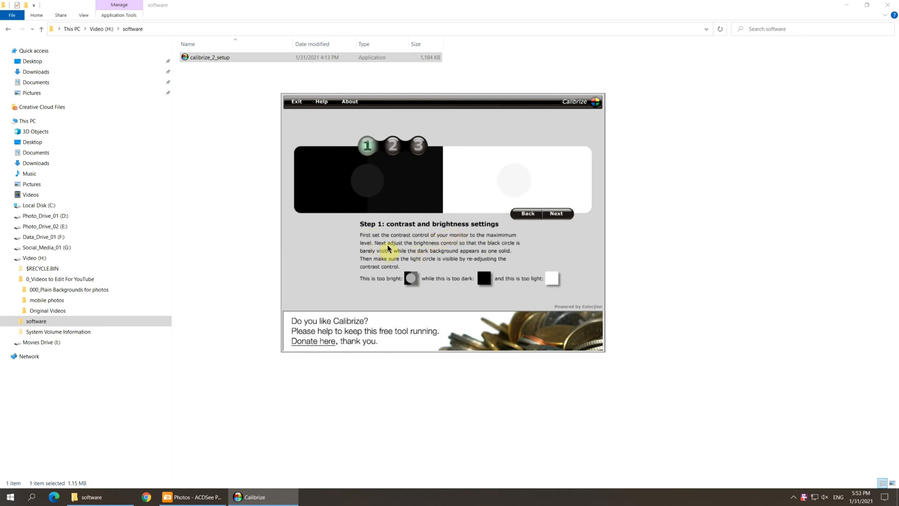
{"action": "mouse_move", "coordinate": [451, 244]}
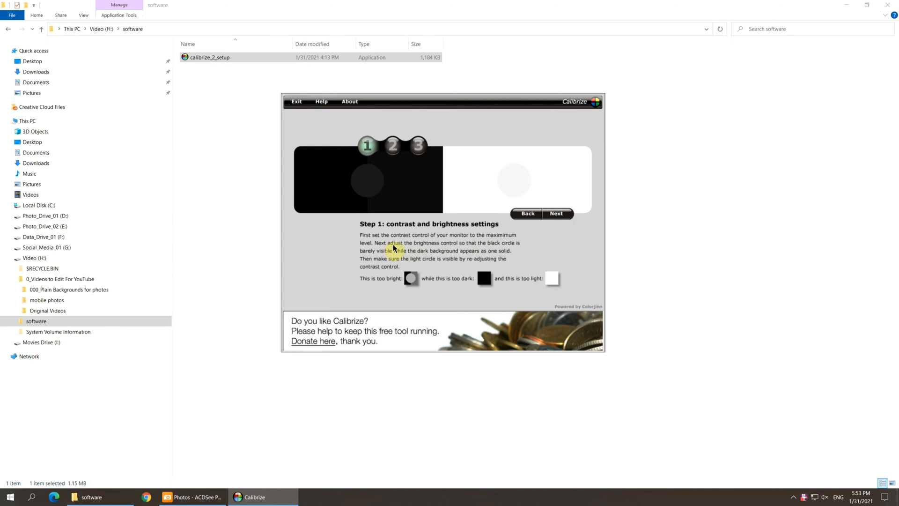
{"action": "mouse_move", "coordinate": [462, 246]}
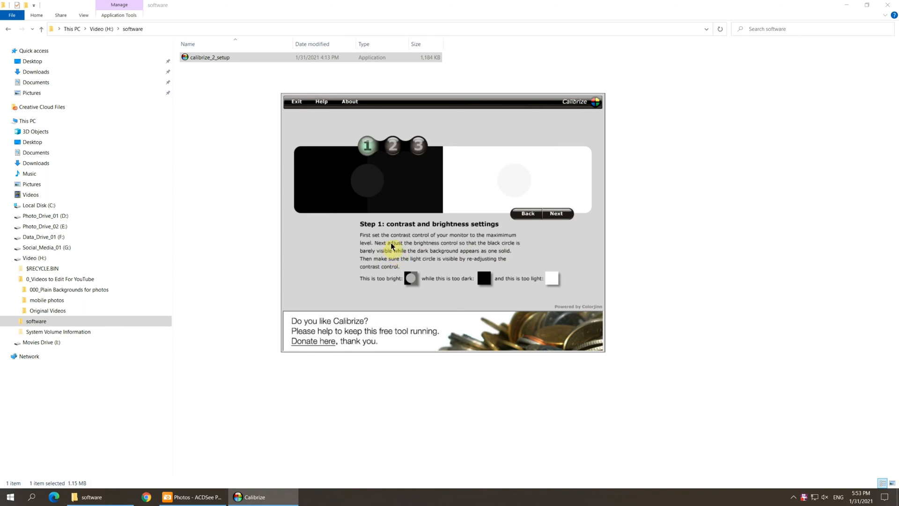
{"action": "mouse_move", "coordinate": [462, 249]}
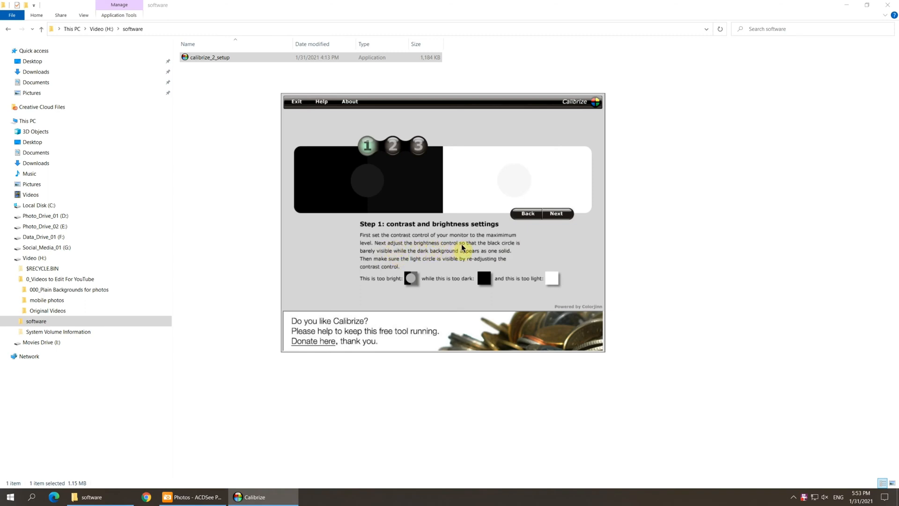
{"action": "mouse_move", "coordinate": [418, 259]}
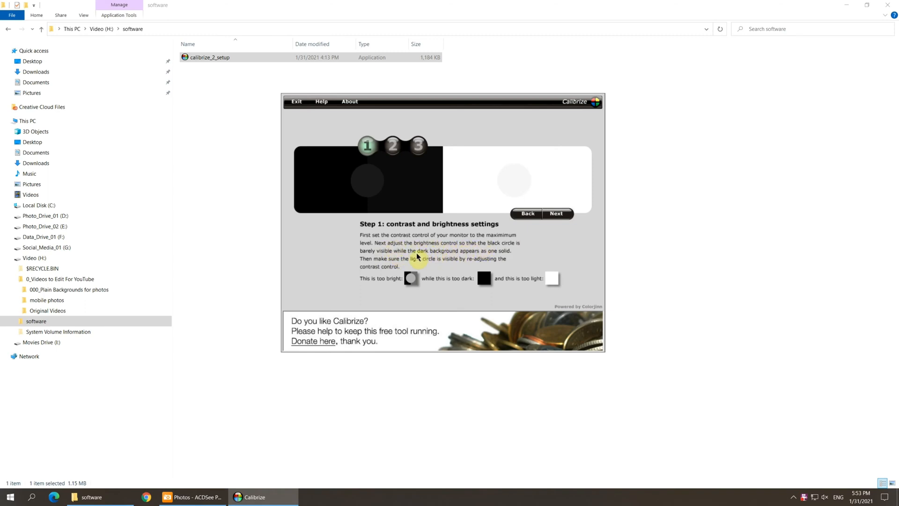
{"action": "mouse_move", "coordinate": [446, 256]}
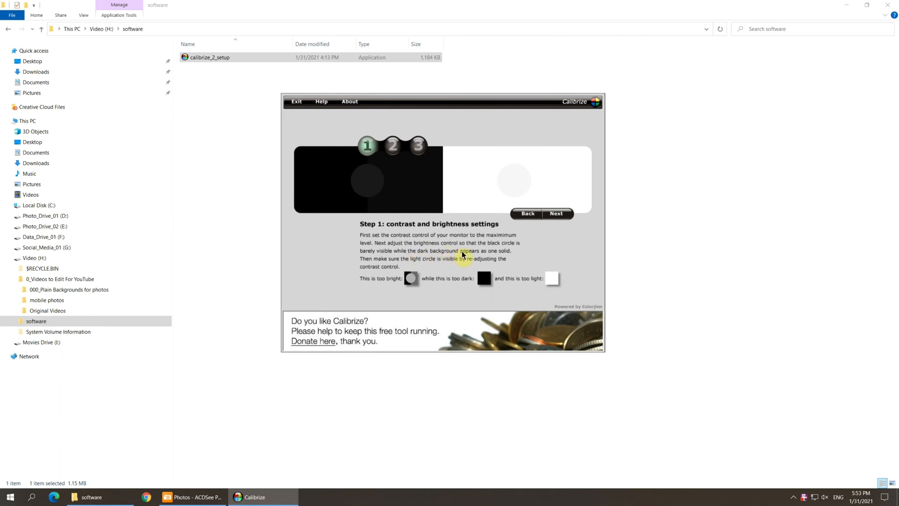
{"action": "mouse_move", "coordinate": [395, 269]}
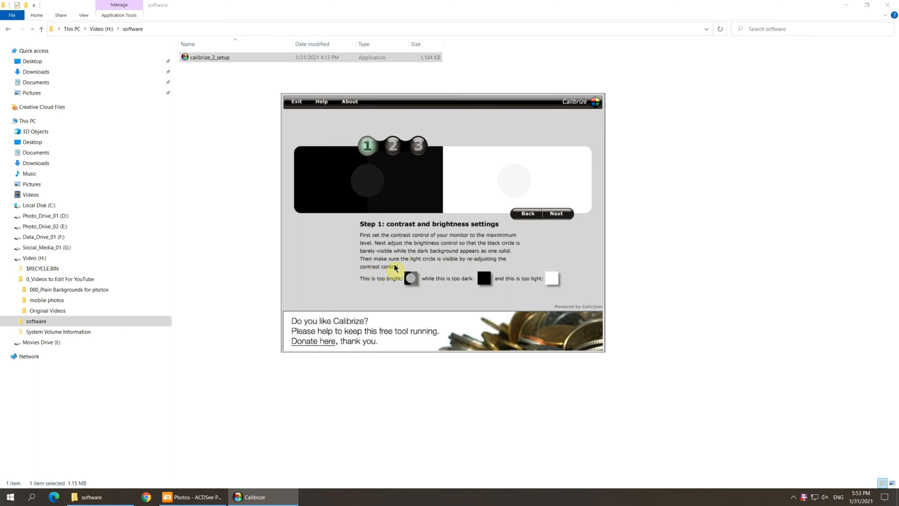
{"action": "mouse_move", "coordinate": [442, 265]}
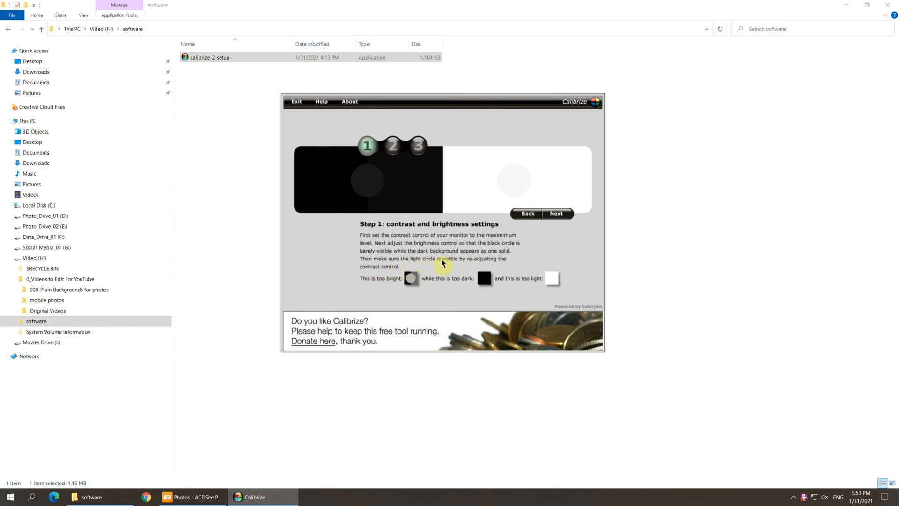
{"action": "mouse_move", "coordinate": [473, 224]}
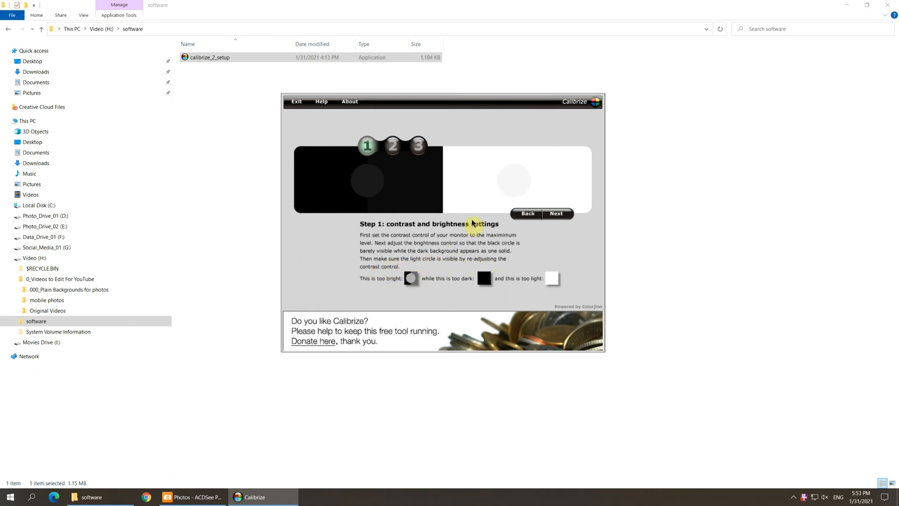
{"action": "mouse_move", "coordinate": [517, 171]}
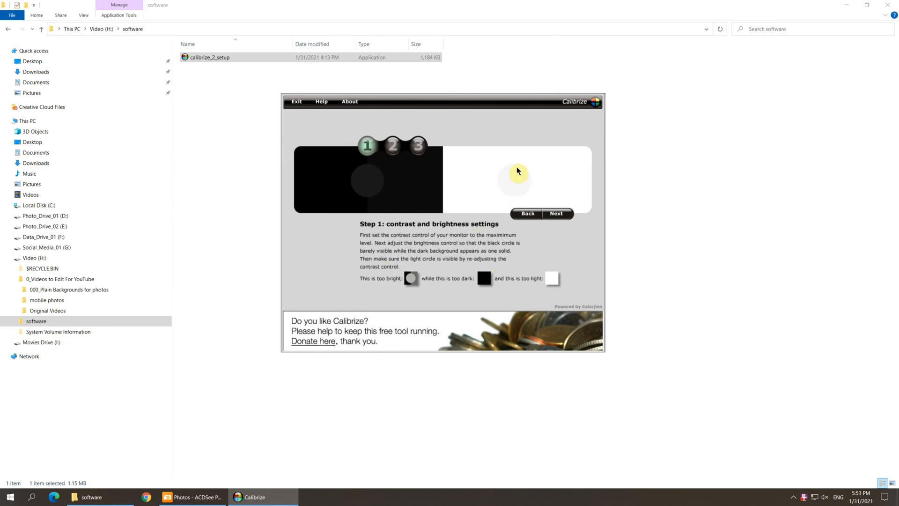
{"action": "mouse_move", "coordinate": [358, 175]}
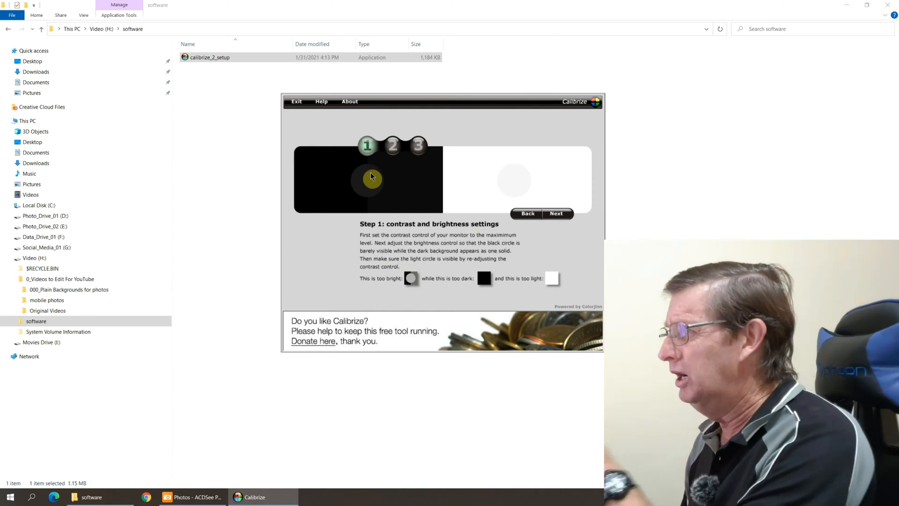
{"action": "mouse_move", "coordinate": [384, 177]}
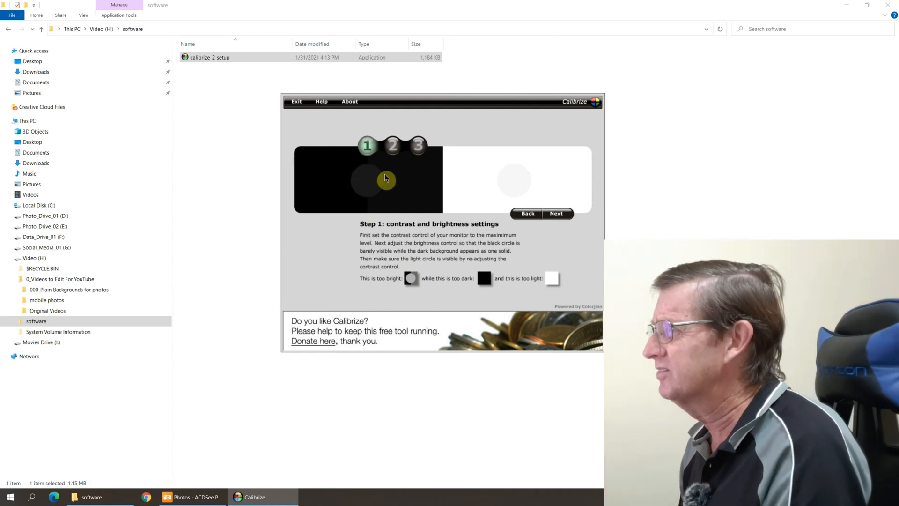
{"action": "mouse_move", "coordinate": [356, 181]}
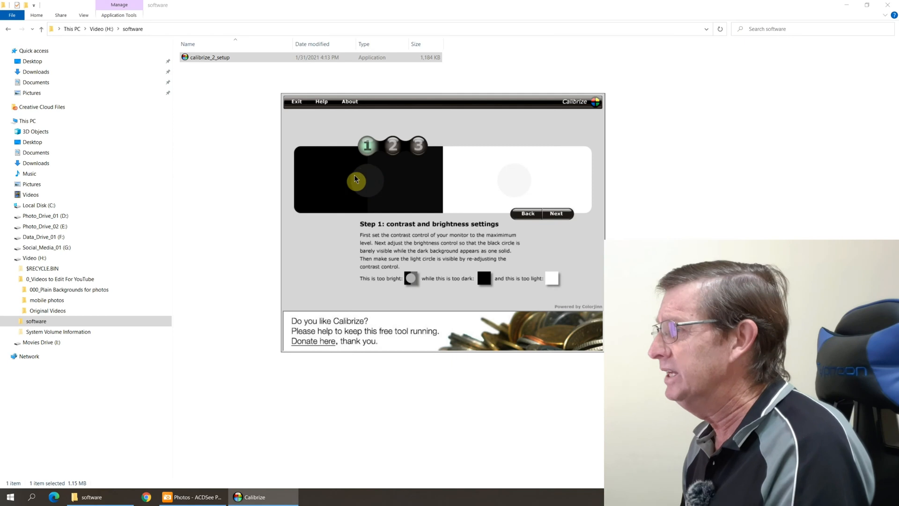
{"action": "mouse_move", "coordinate": [384, 196]}
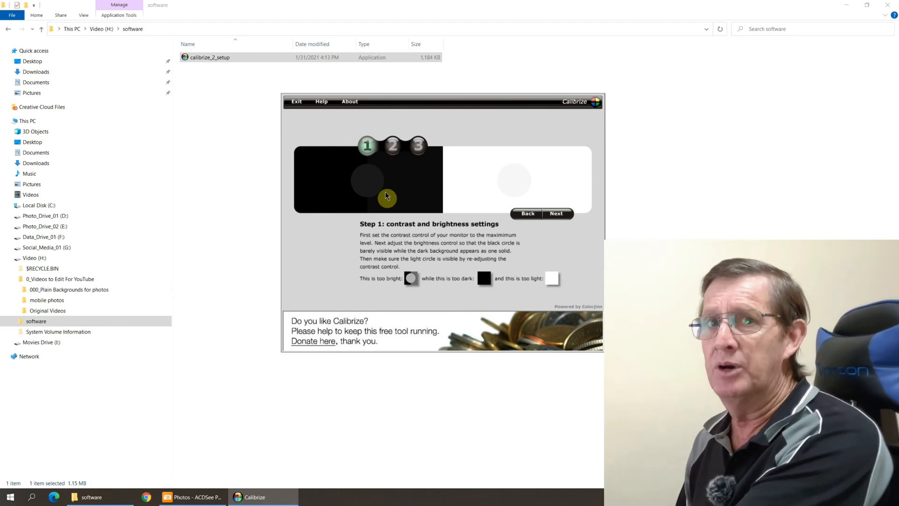
{"action": "mouse_move", "coordinate": [418, 220]}
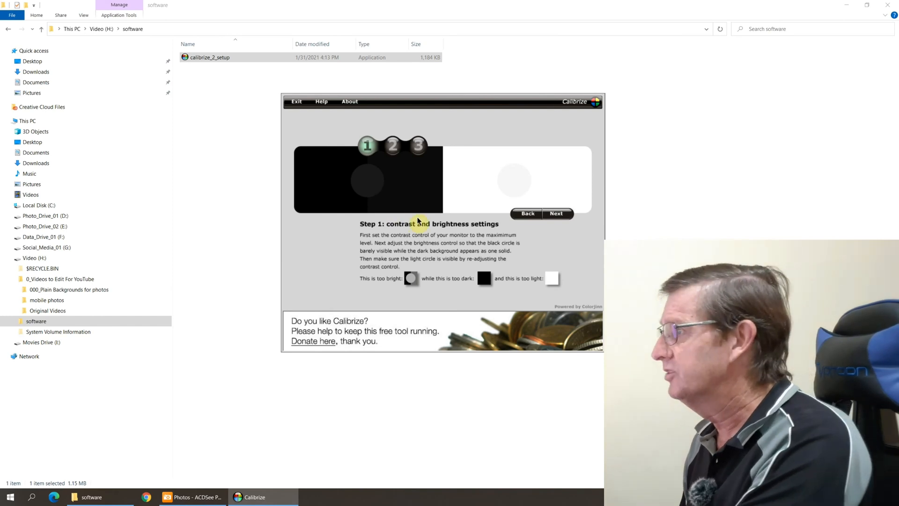
- Advance to Step 2 and nudge the red gamma slider lower, higher, then lower to balance it
{"action": "left_click", "coordinate": [555, 214]}
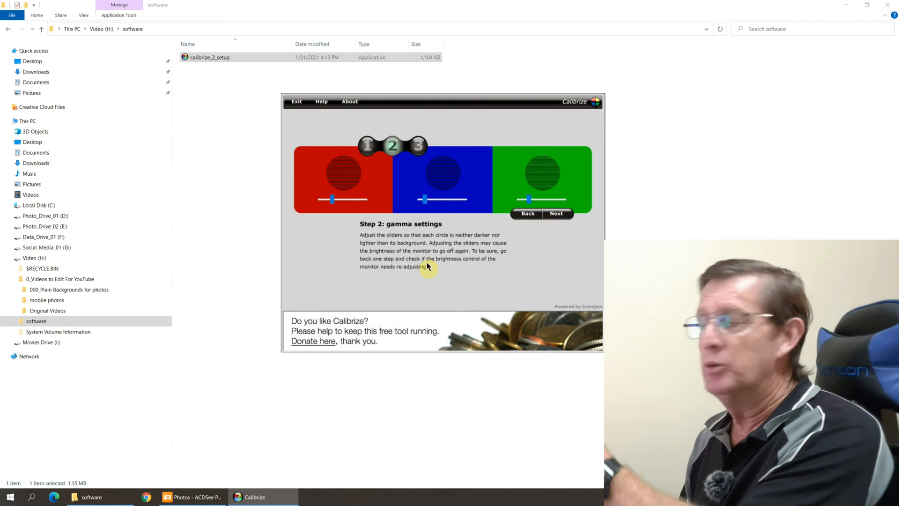
{"action": "mouse_move", "coordinate": [373, 194]}
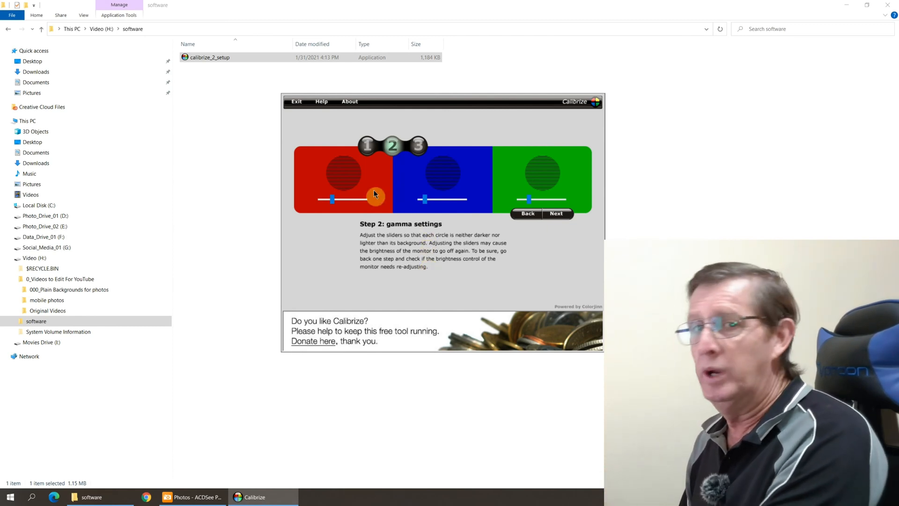
{"action": "mouse_move", "coordinate": [397, 199]}
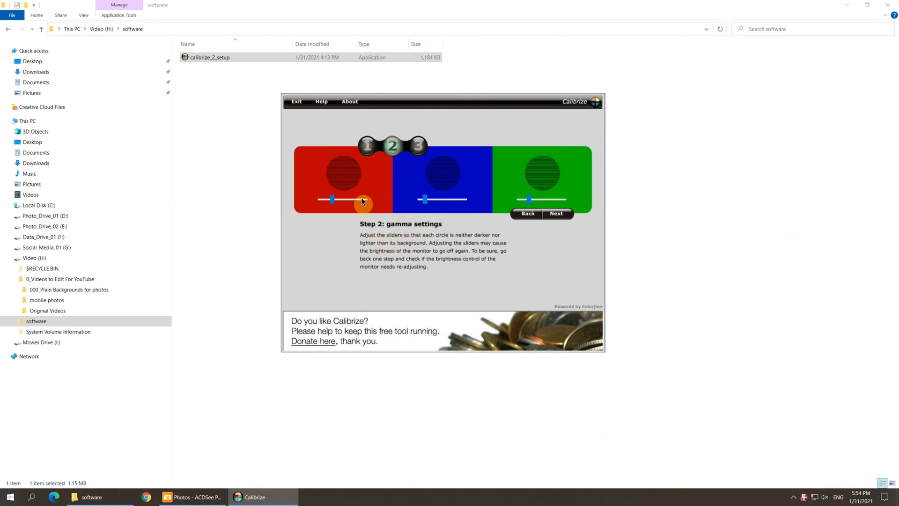
{"action": "mouse_move", "coordinate": [511, 187]}
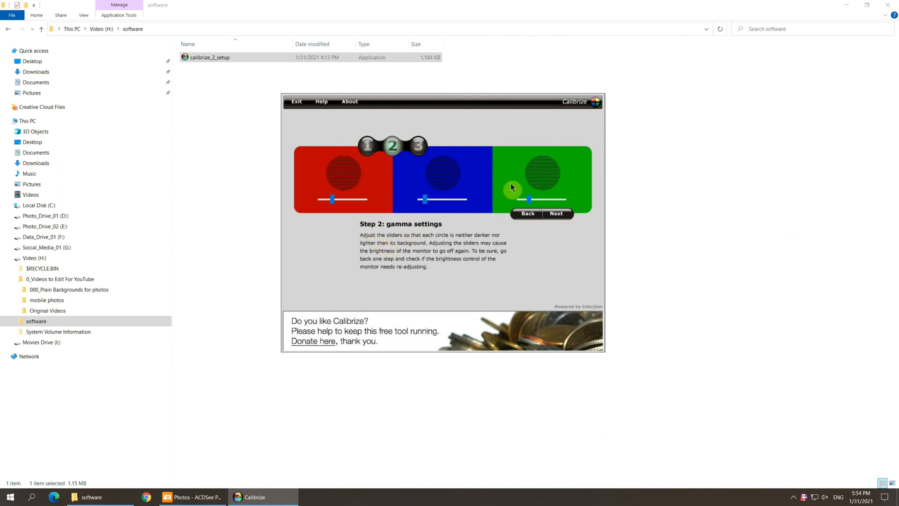
{"action": "mouse_move", "coordinate": [334, 205]}
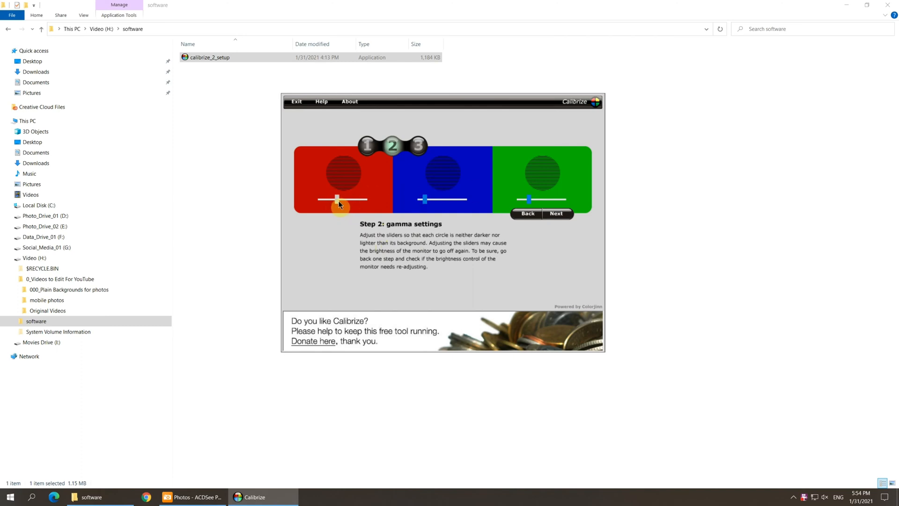
{"action": "left_click_drag", "start_coordinate": [337, 198], "coordinate": [320, 198]}
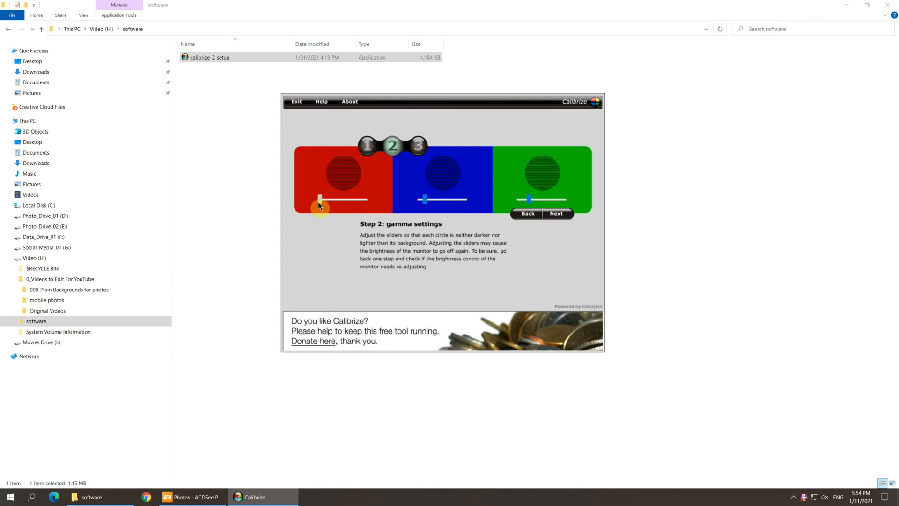
{"action": "left_click_drag", "start_coordinate": [322, 198], "coordinate": [354, 198]}
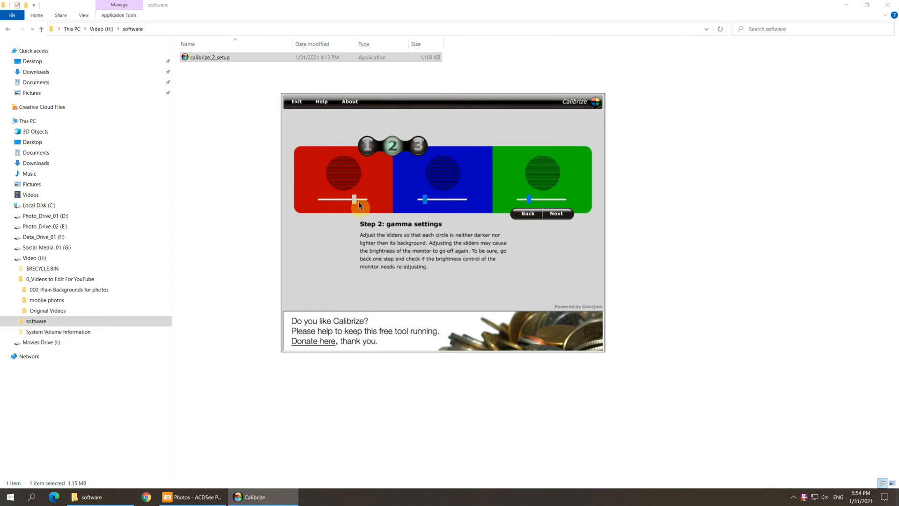
{"action": "left_click_drag", "start_coordinate": [356, 200], "coordinate": [326, 200]}
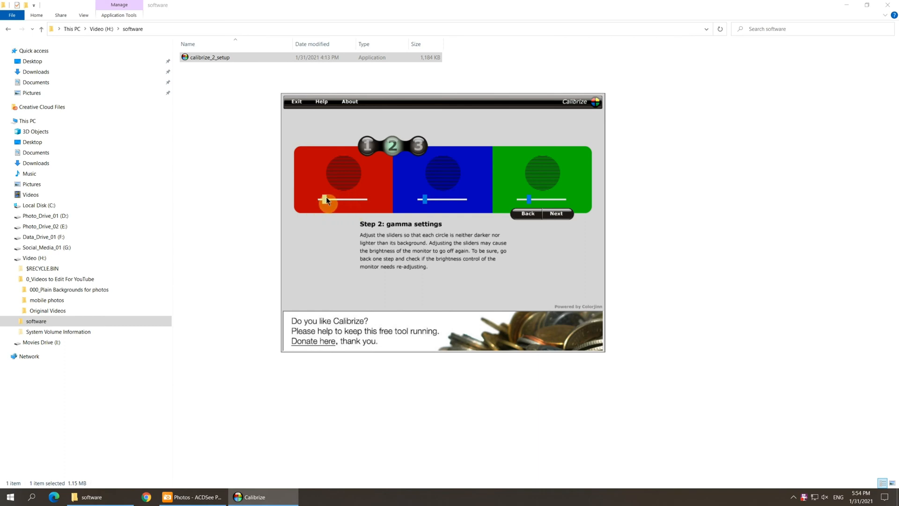